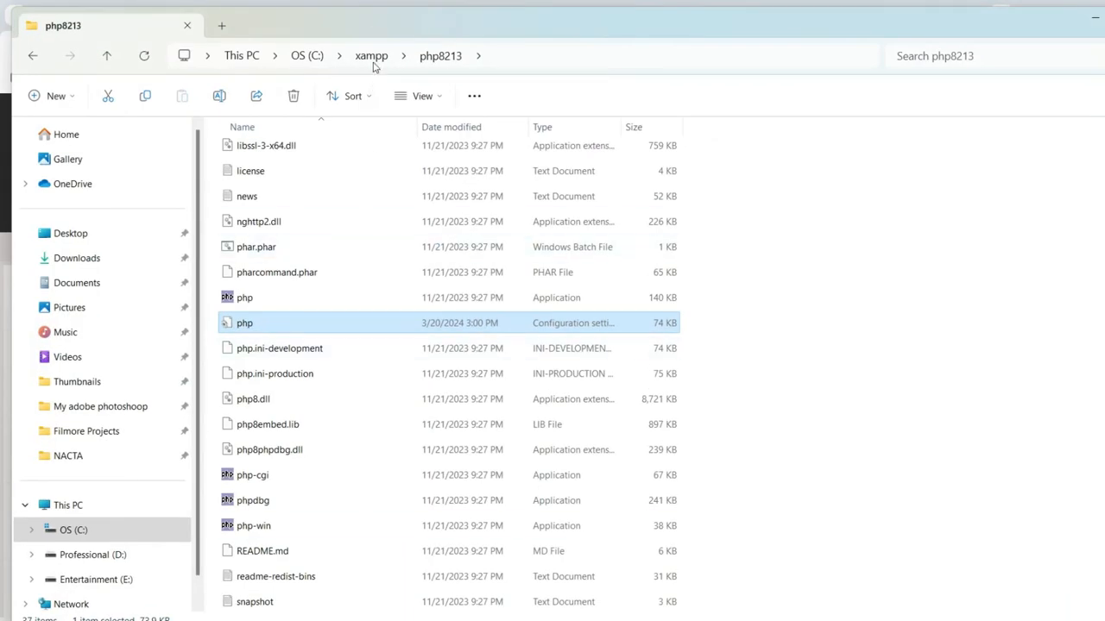
Open php.ini from the xampp\php8213 folder via File Explorer
click(371, 55)
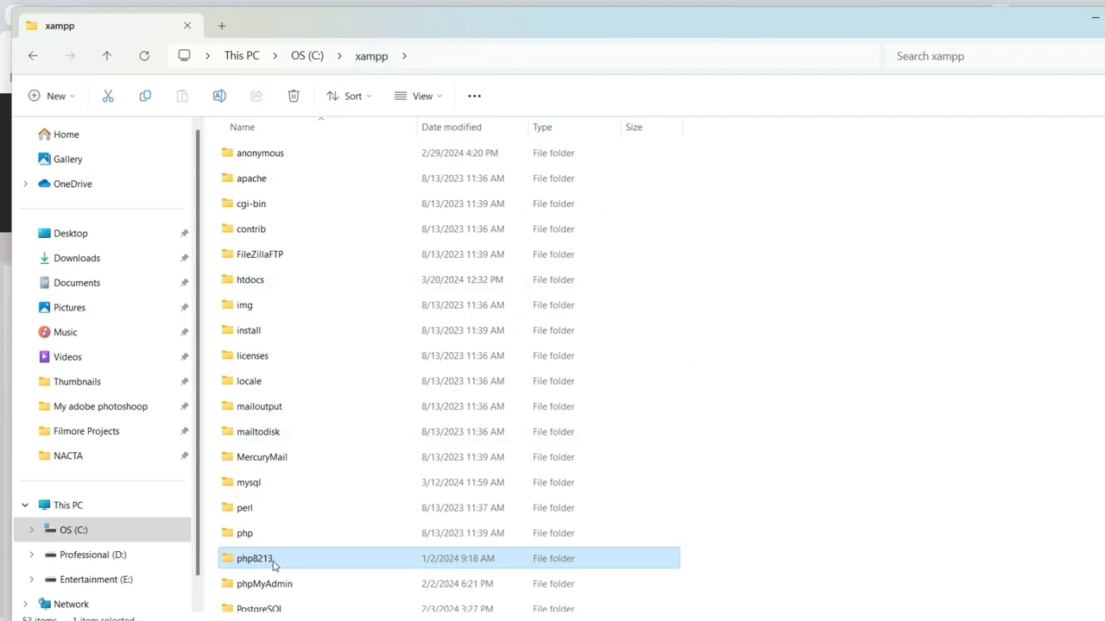
double_click(254, 559)
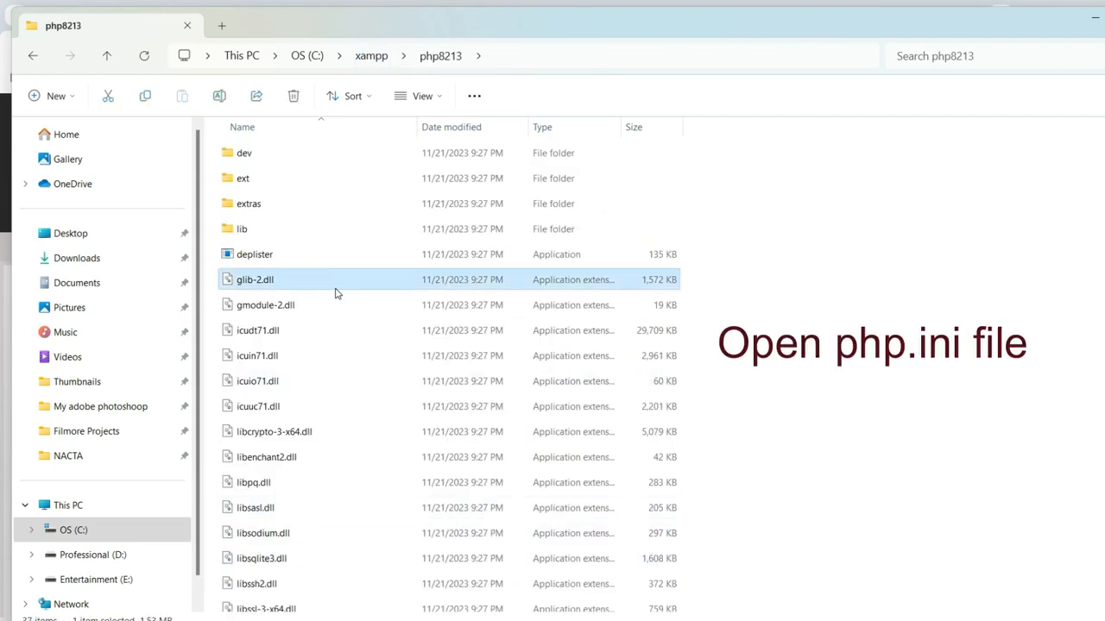
scroll(down, 3)
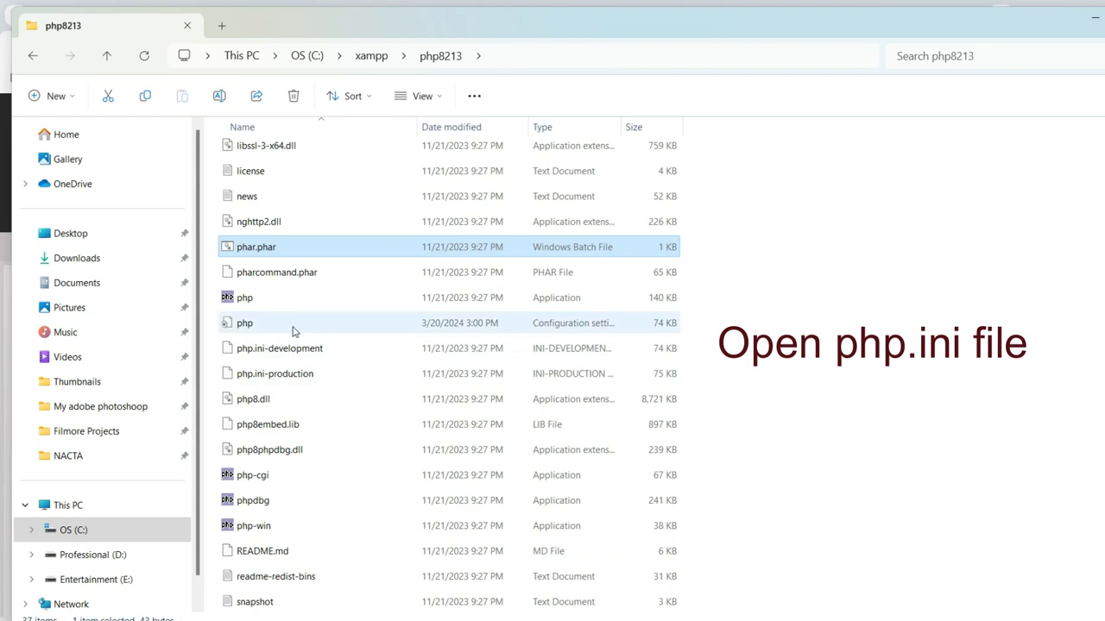
click(245, 301)
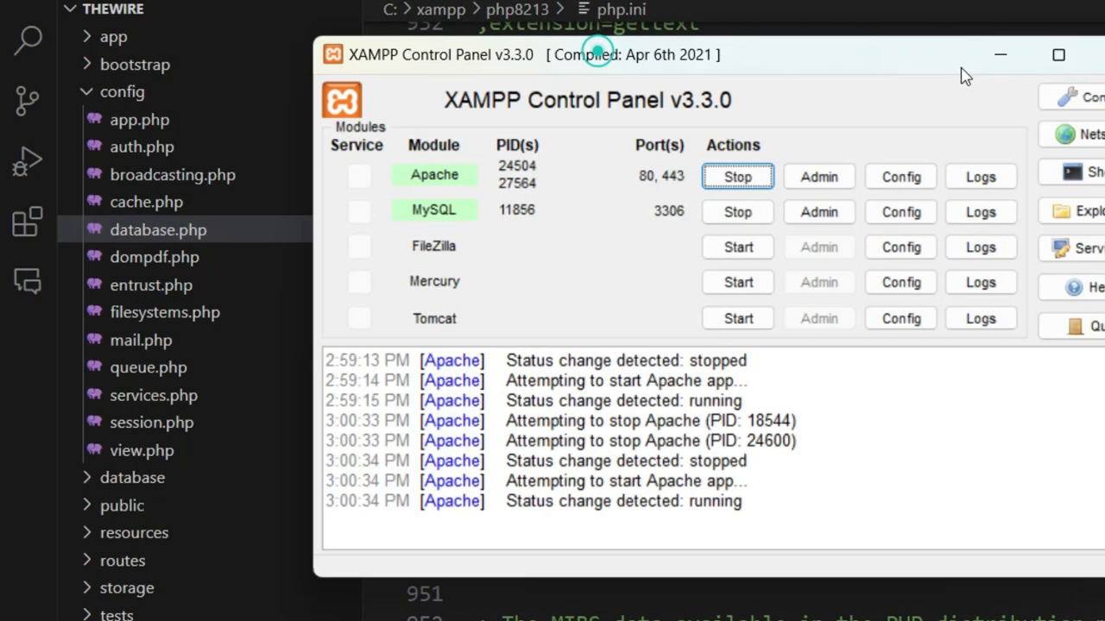
Minimize XAMPP, open the htdocs\thewire folder, and start typing 'php' at its prompt
click(737, 176)
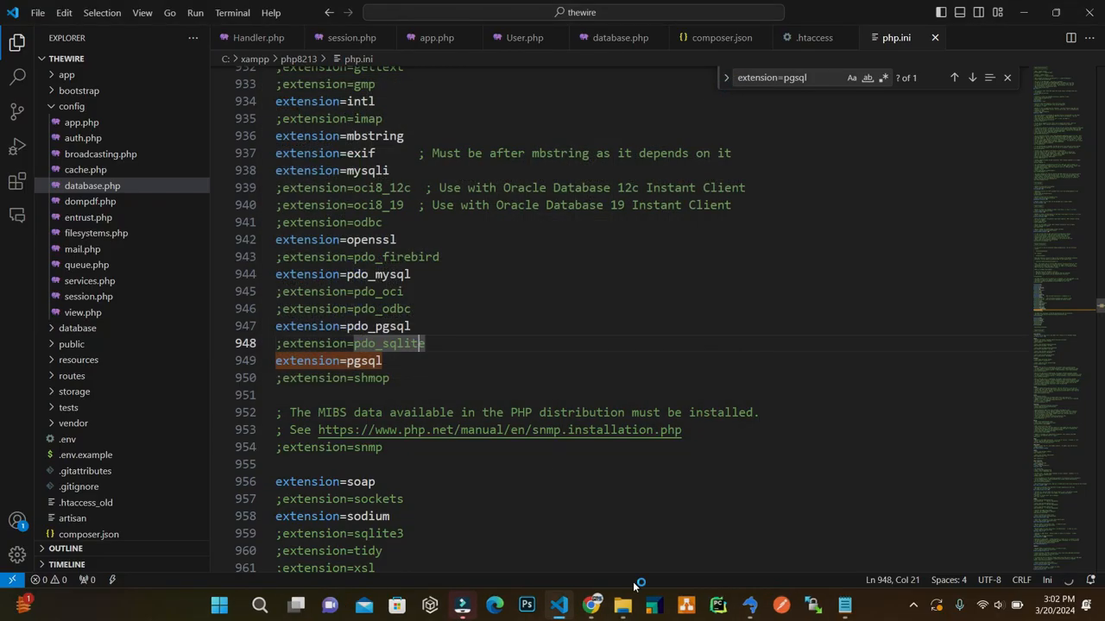
mouse_move(559, 604)
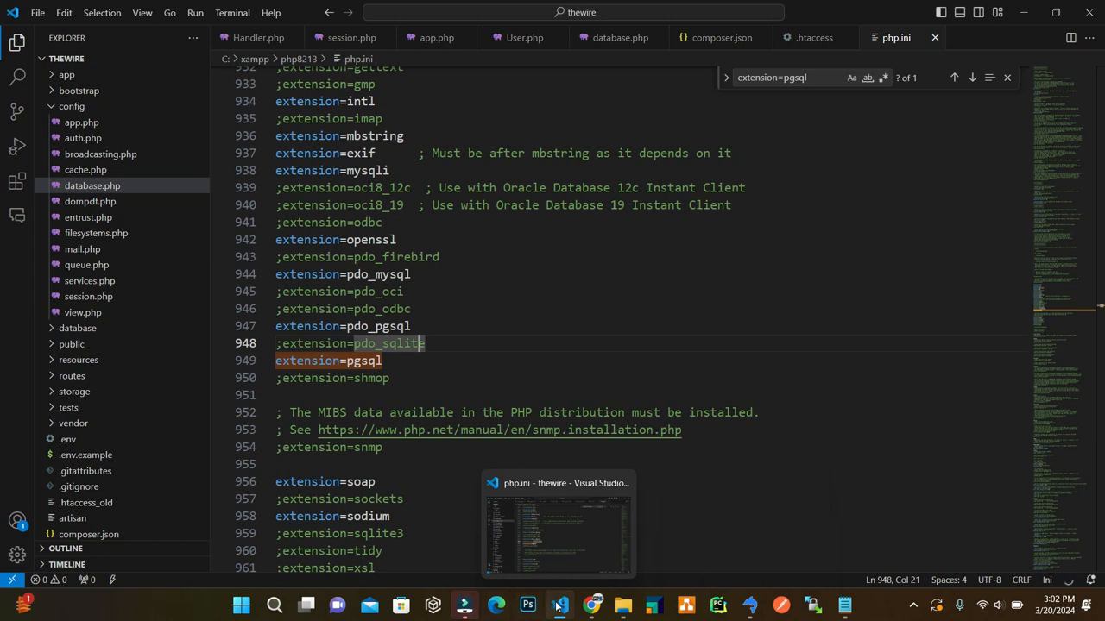
click(621, 604)
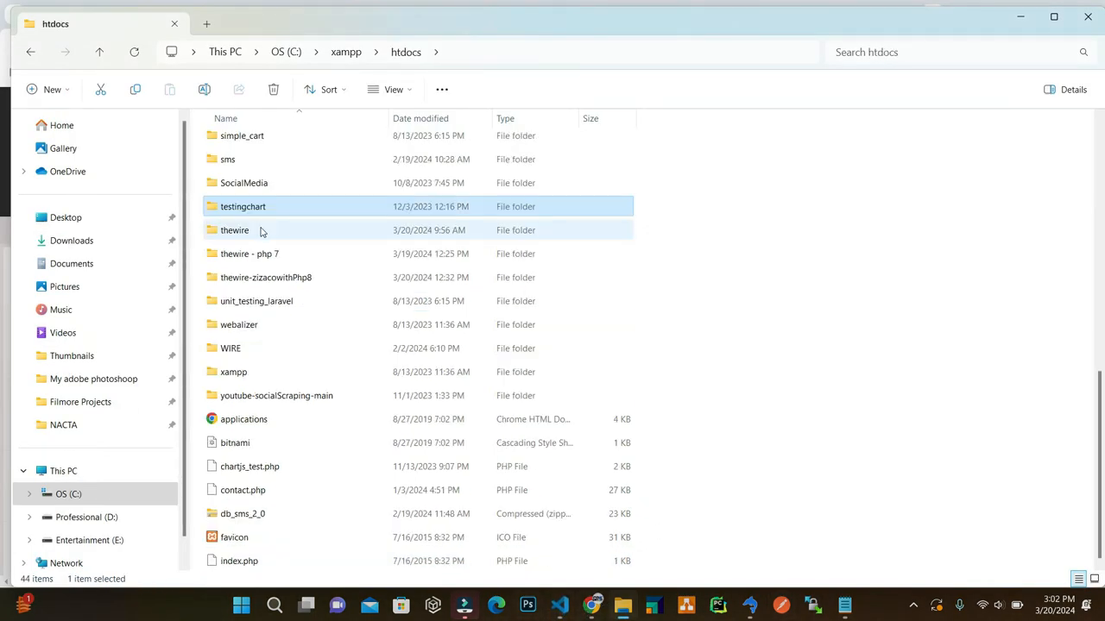
double_click(235, 230)
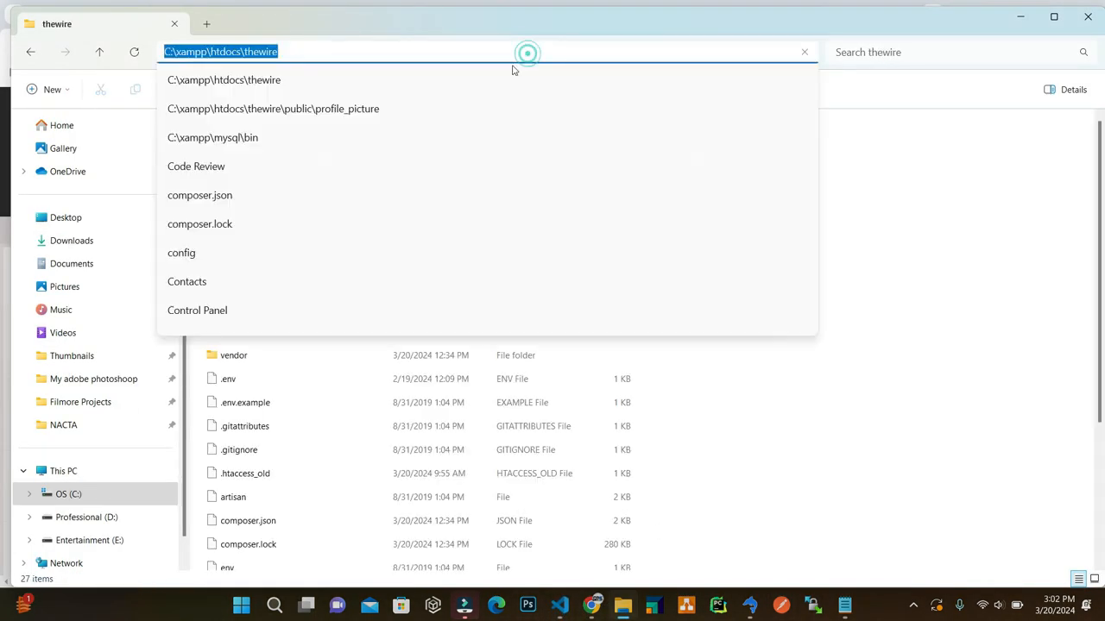
text(php)
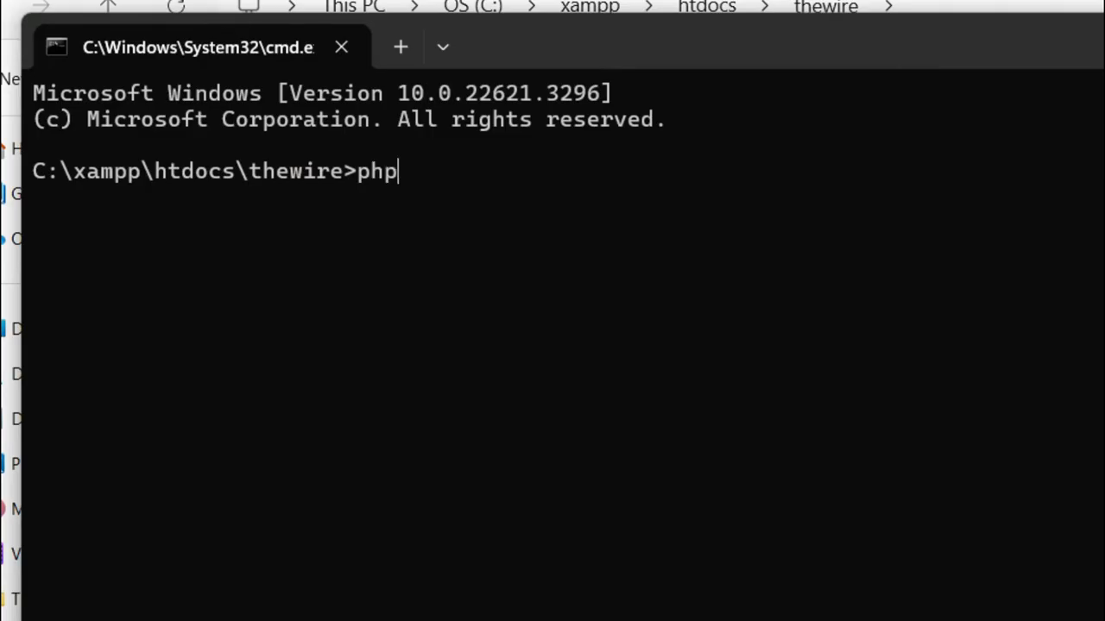
Finish and run 'php artisan serve' in C:\xampp\htdocs\thewire
text(artisan)
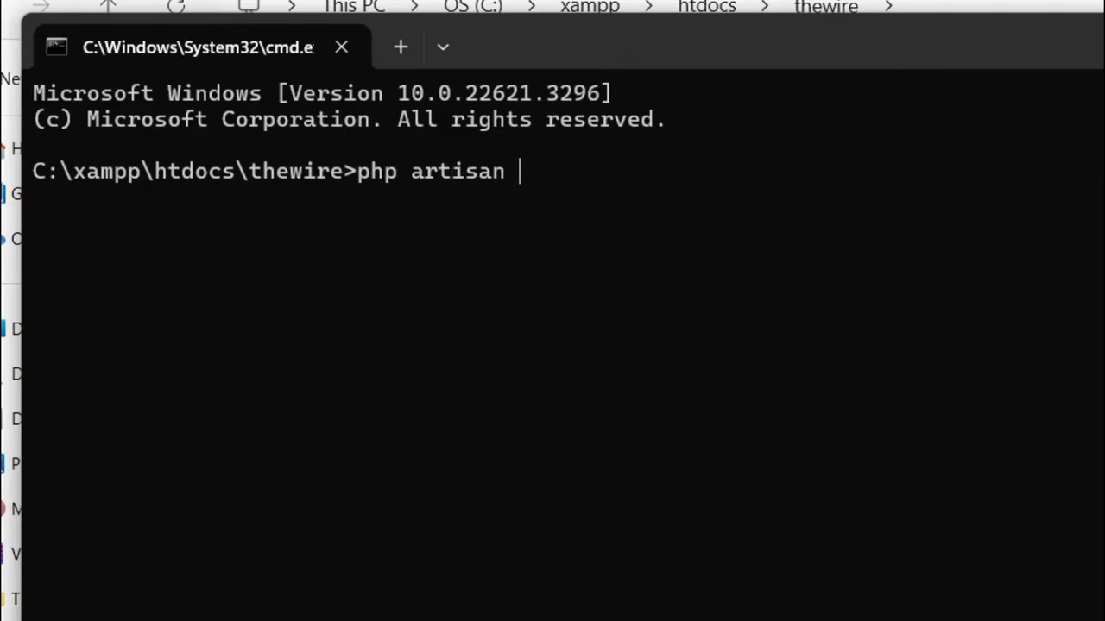
text(serv)
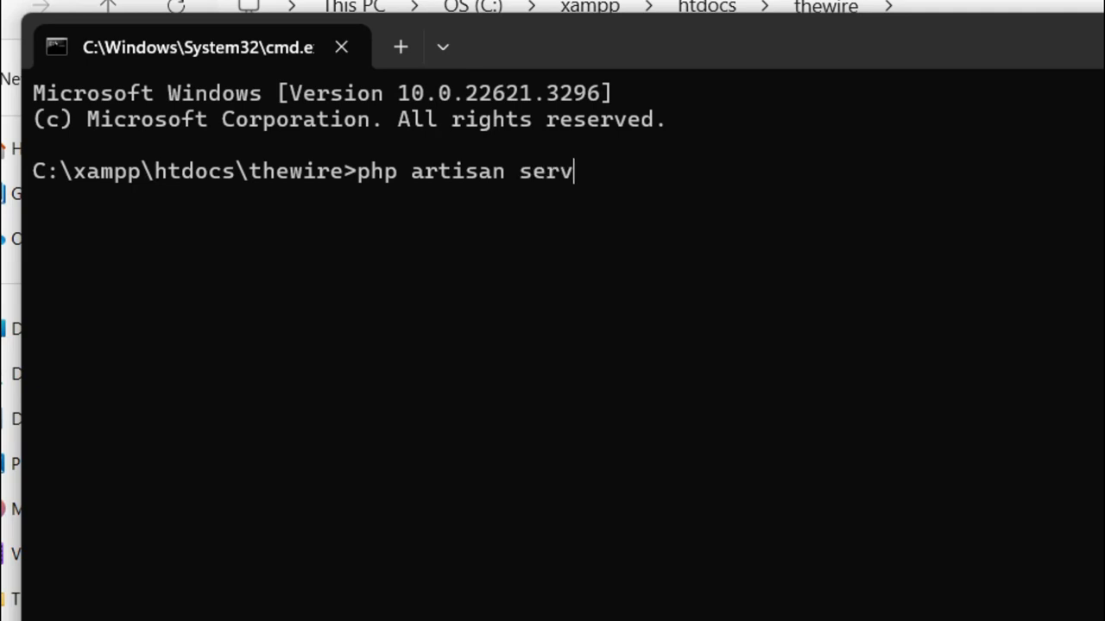
key(Return)
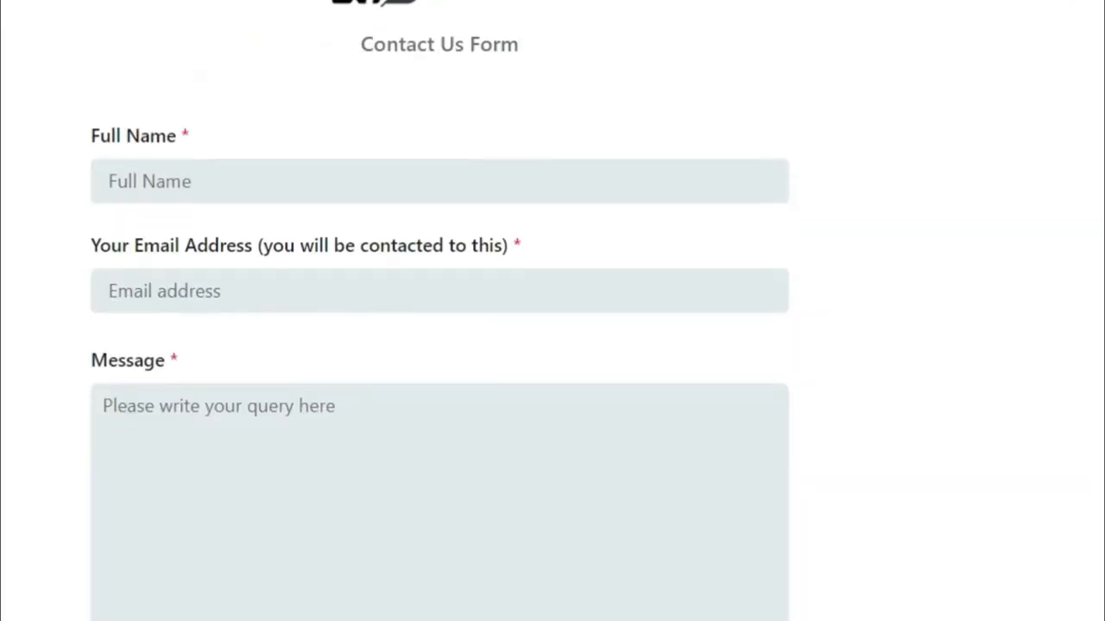
Scroll the Contact Us form down to the profile link and file attachment fields
scroll(down, 3)
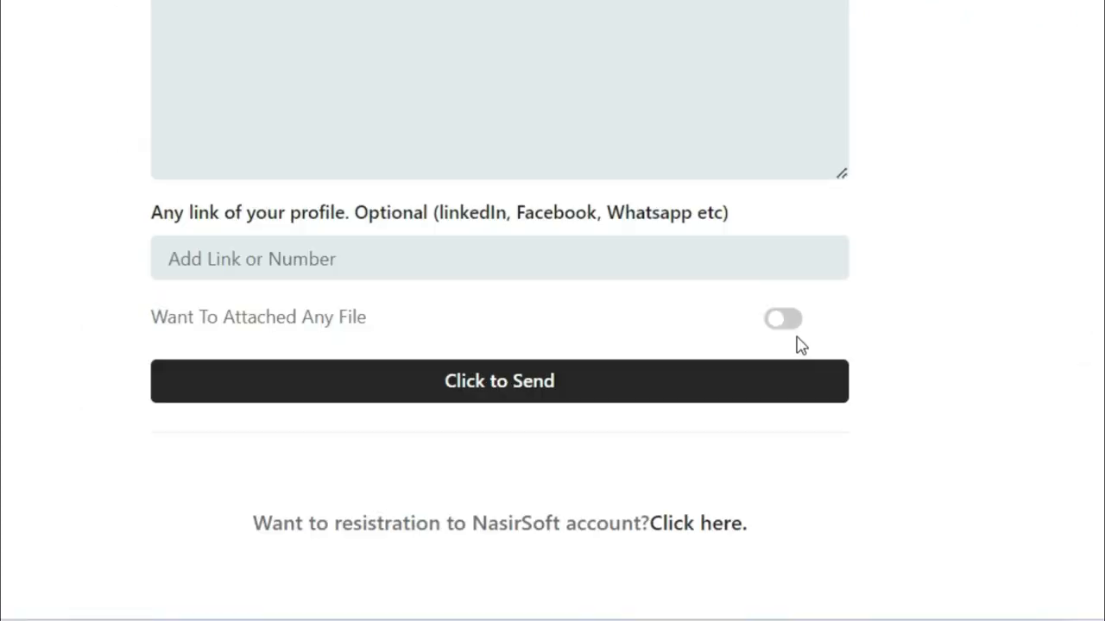